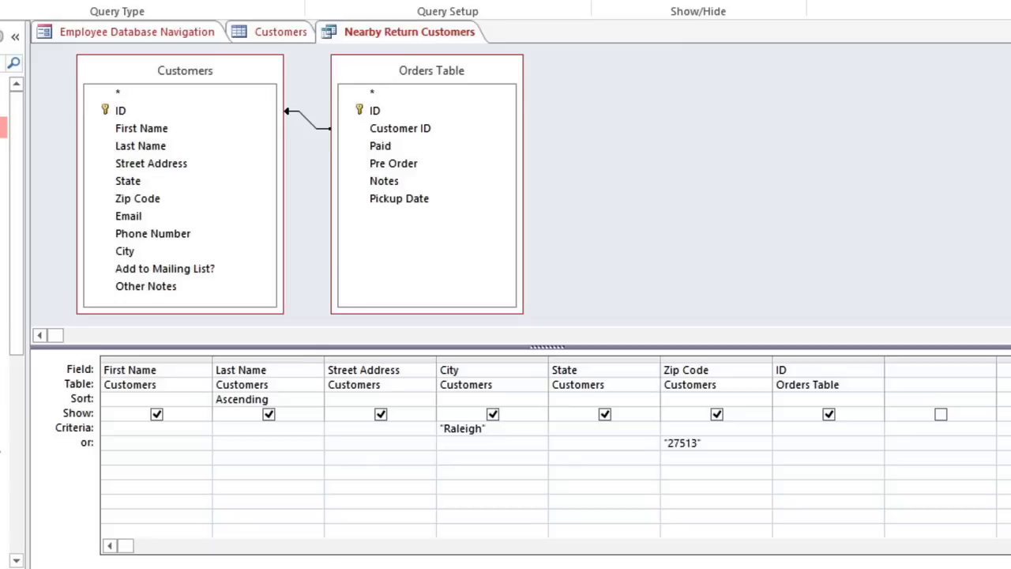
- Close the Nearby Return Customers query design to return to the Customers datasheet
left_click(281, 31)
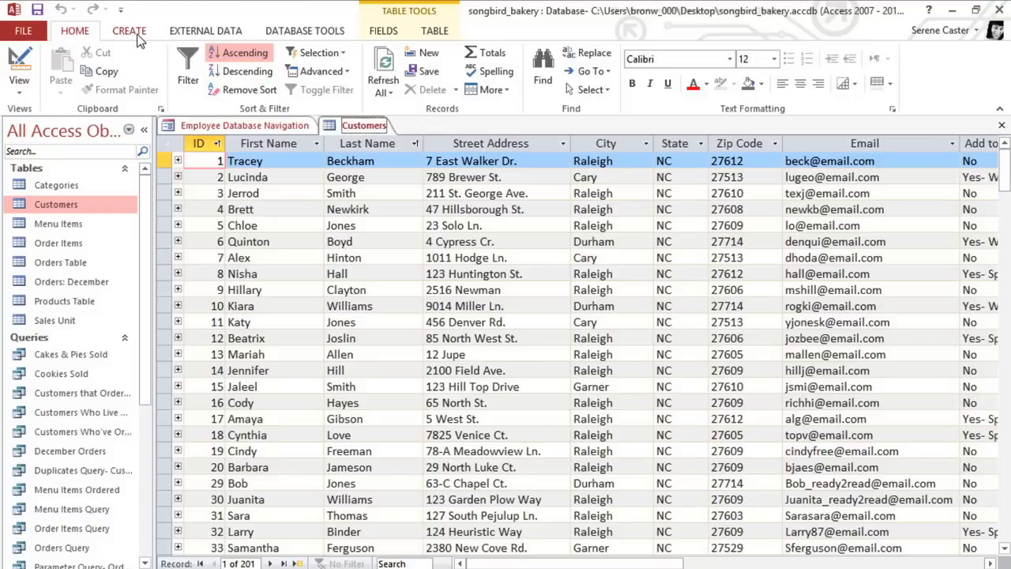
- Start a blank design query and add the Customers table to it
left_click(129, 30)
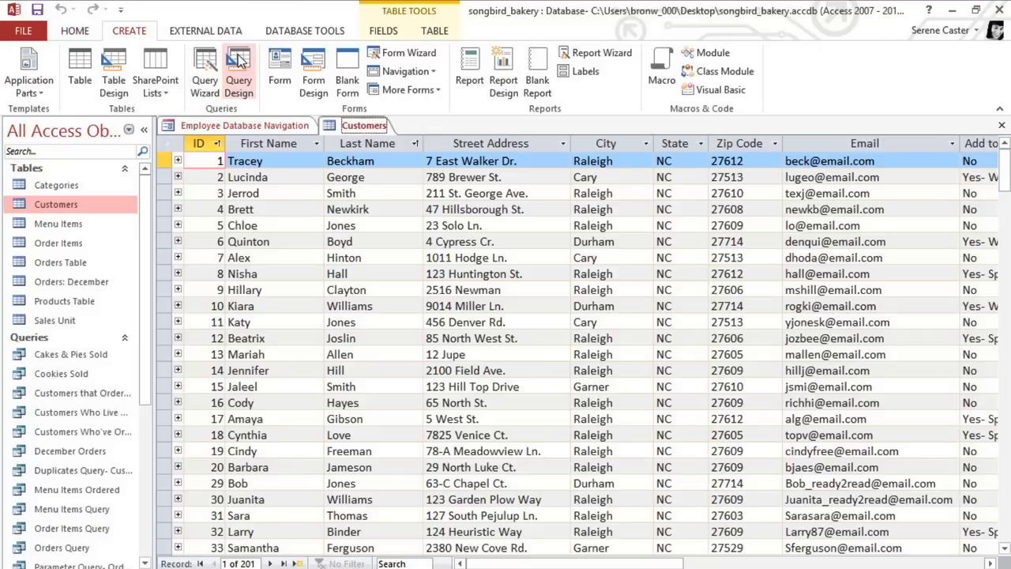
left_click(239, 71)
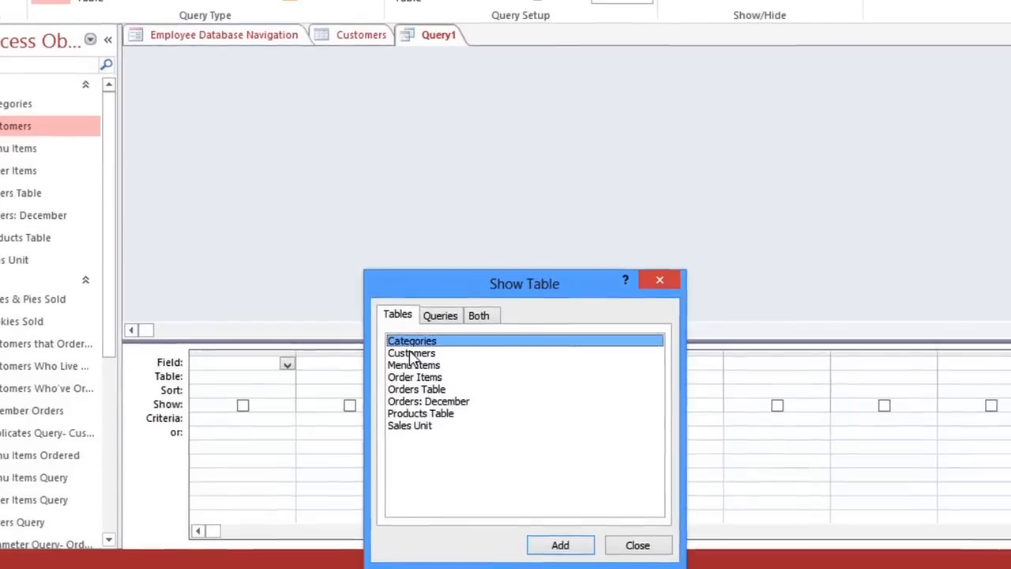
left_click(411, 352)
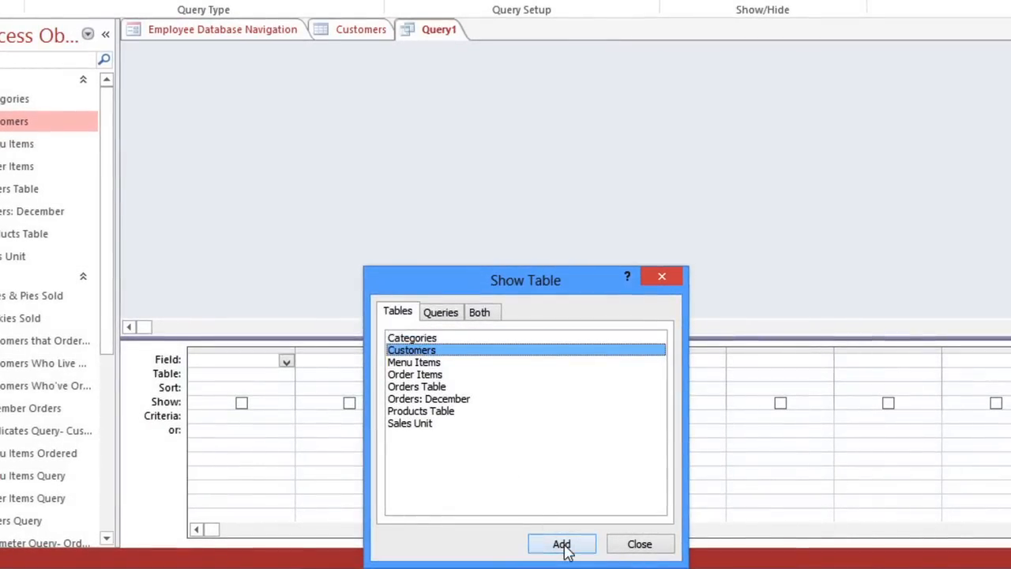
left_click(561, 544)
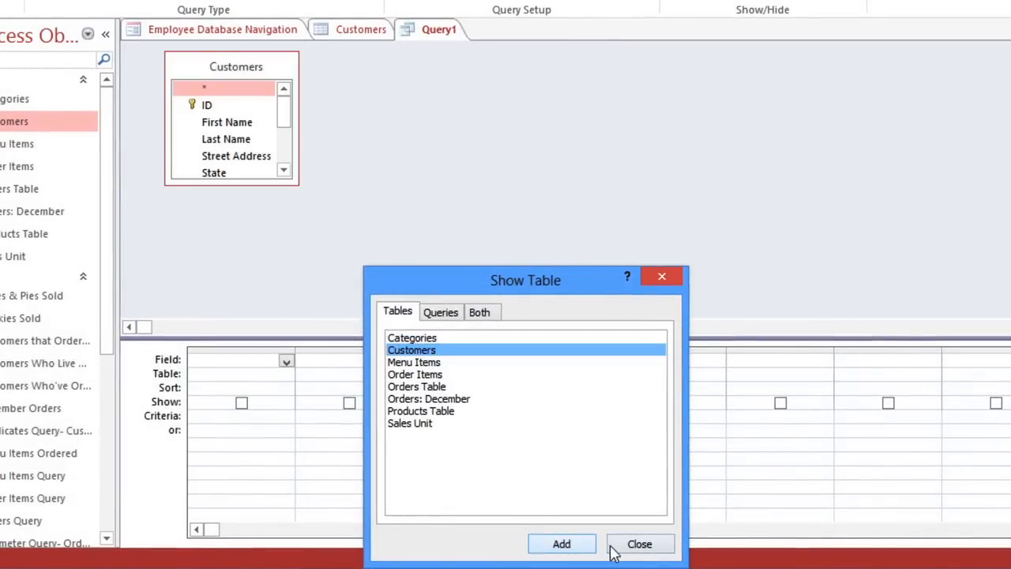
left_click(639, 543)
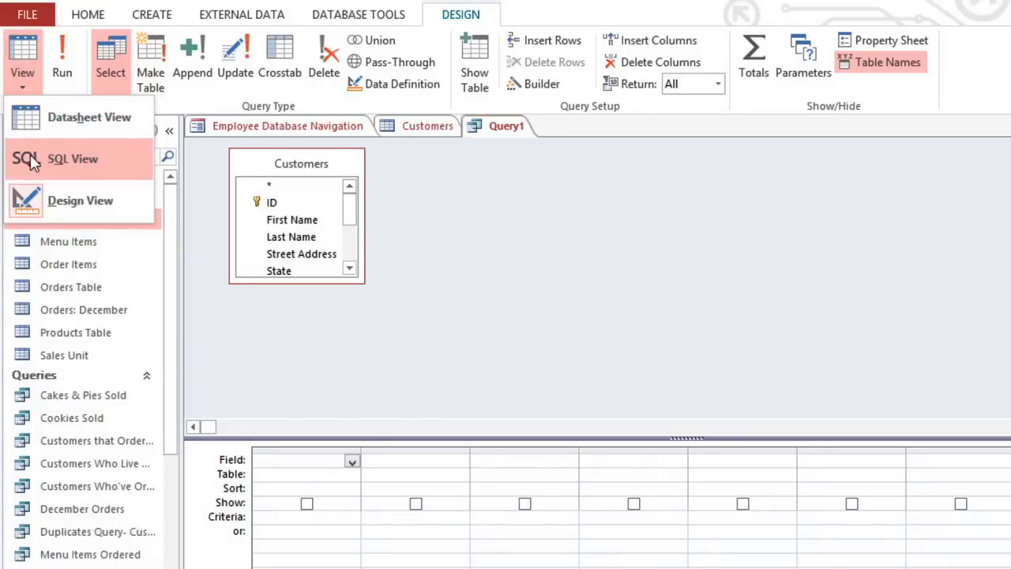
mouse_move(79, 200)
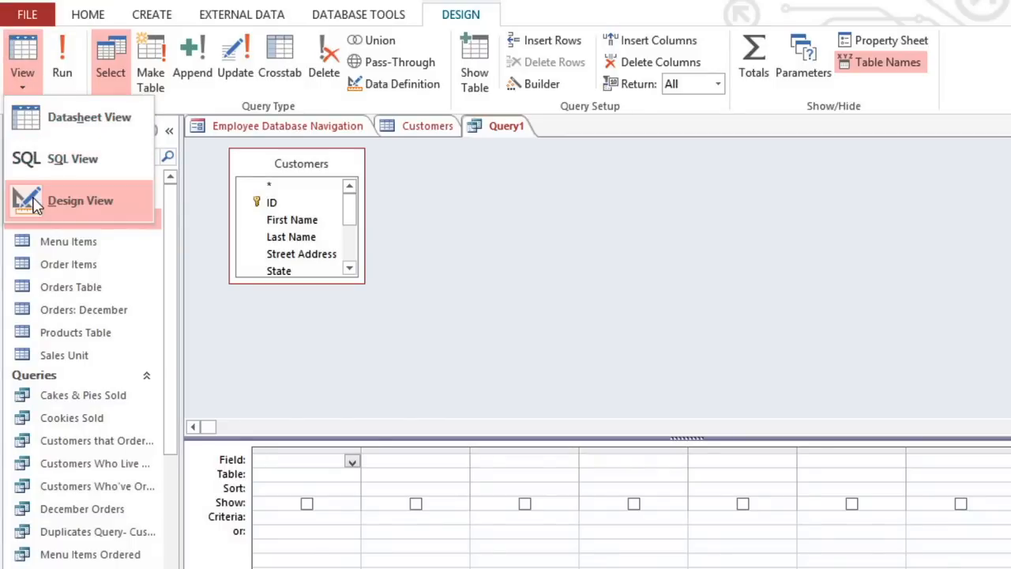
mouse_move(38, 196)
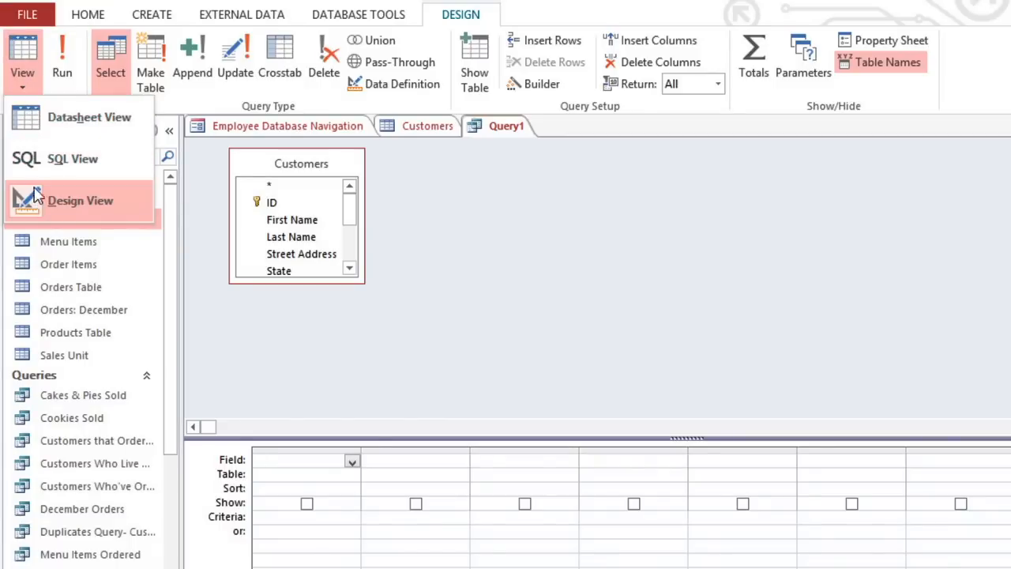
mouse_move(35, 127)
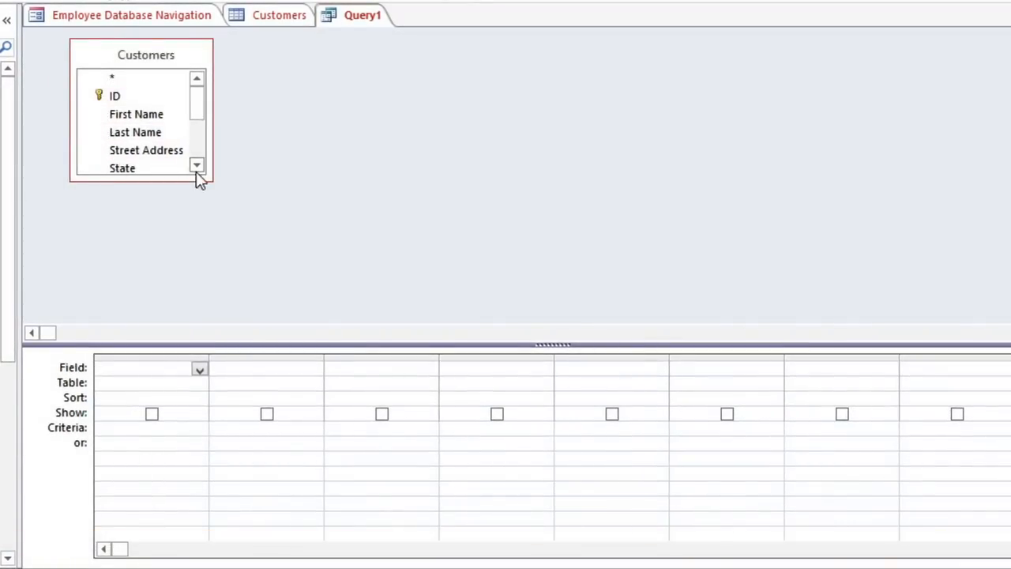
- Enlarge the Customers field list and add Last Name, Street Address, City and Zip Code columns
left_click_drag(203, 179, 274, 292)
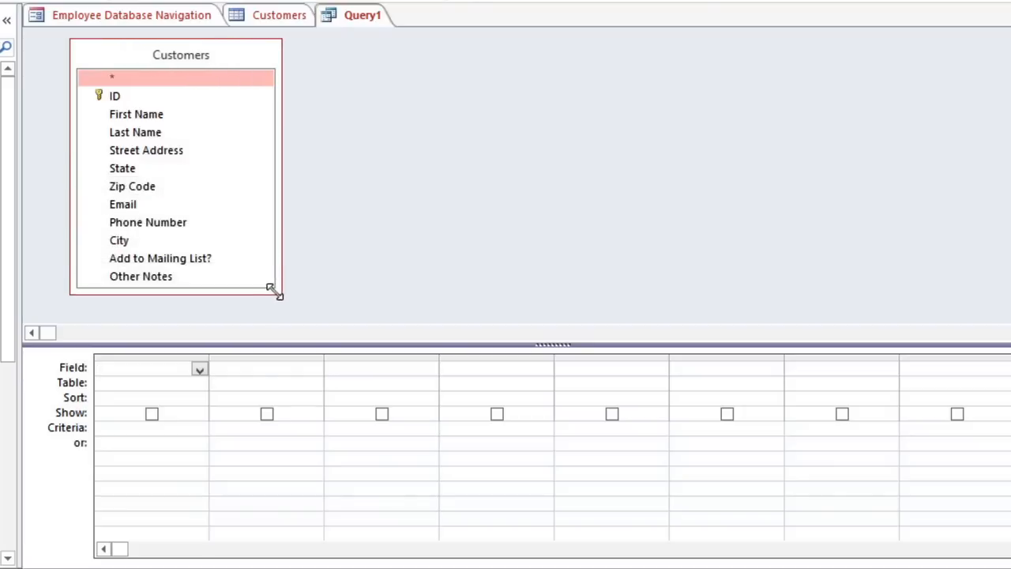
left_click_drag(273, 288, 278, 302)
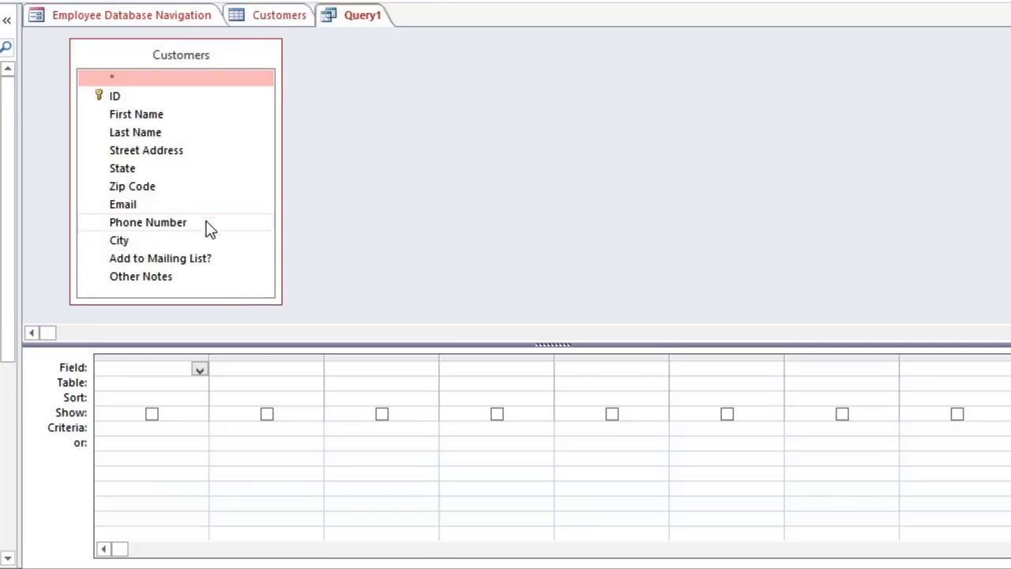
mouse_move(135, 113)
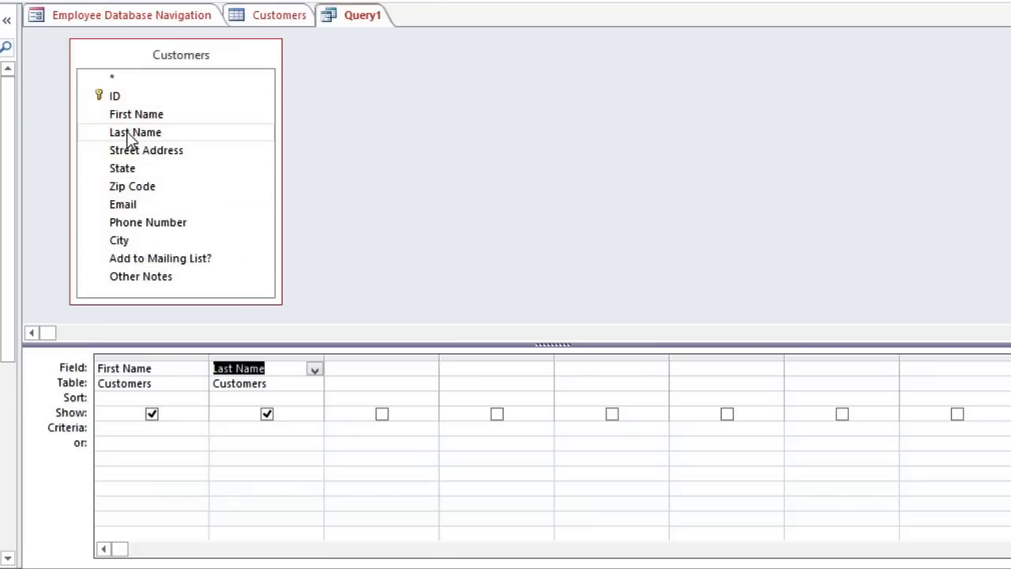
double_click(146, 150)
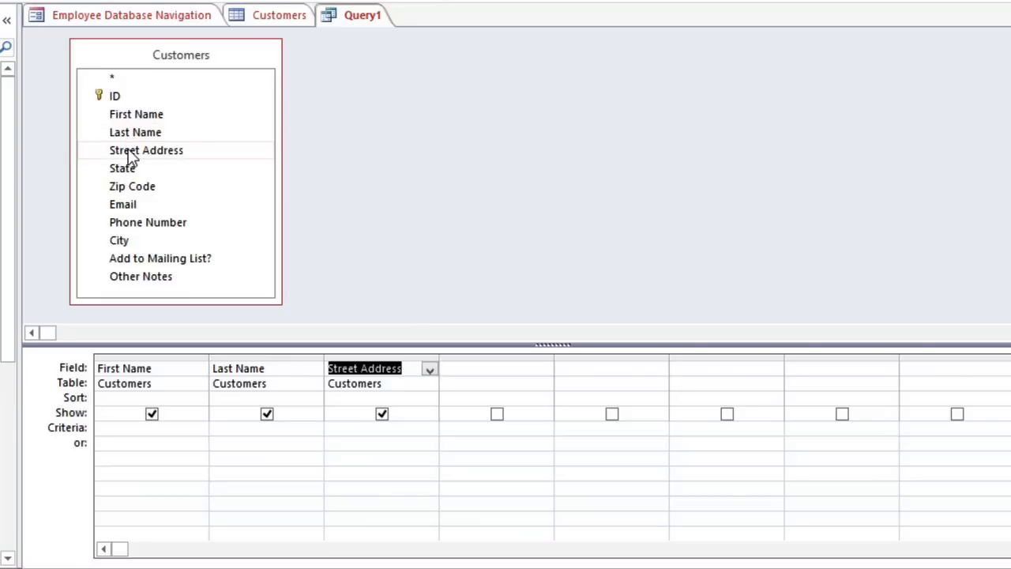
double_click(118, 241)
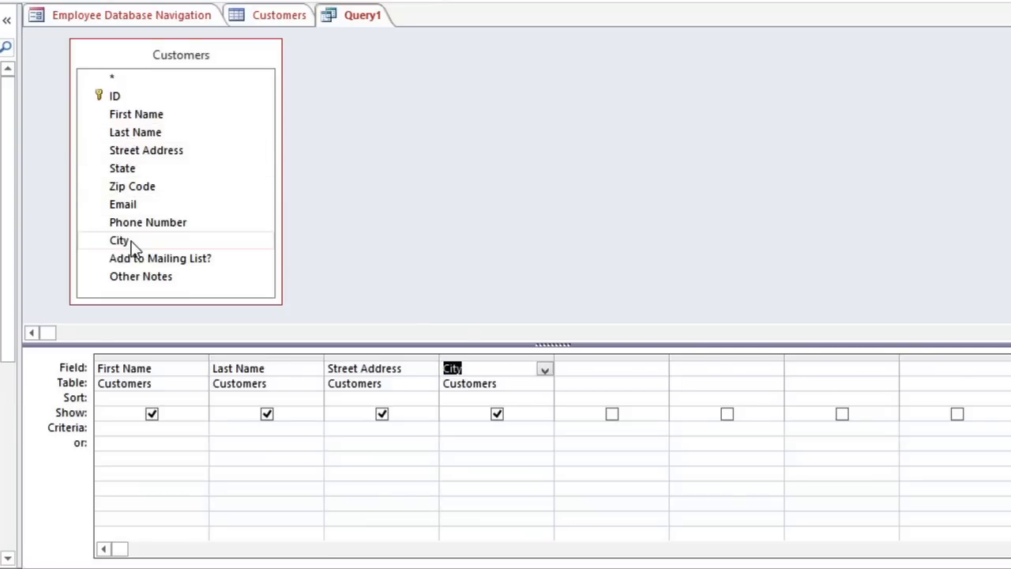
double_click(122, 167)
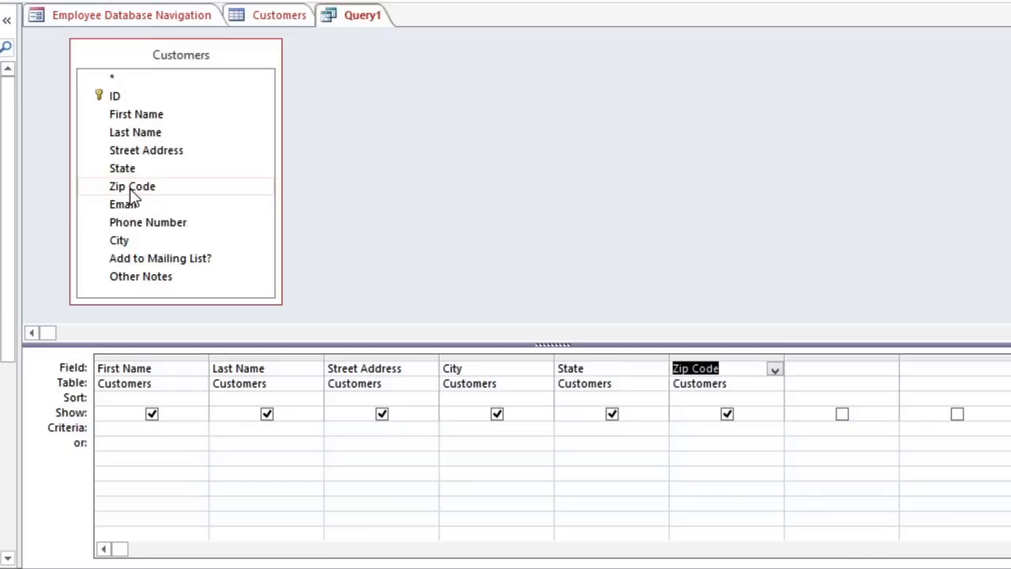
left_click(72, 368)
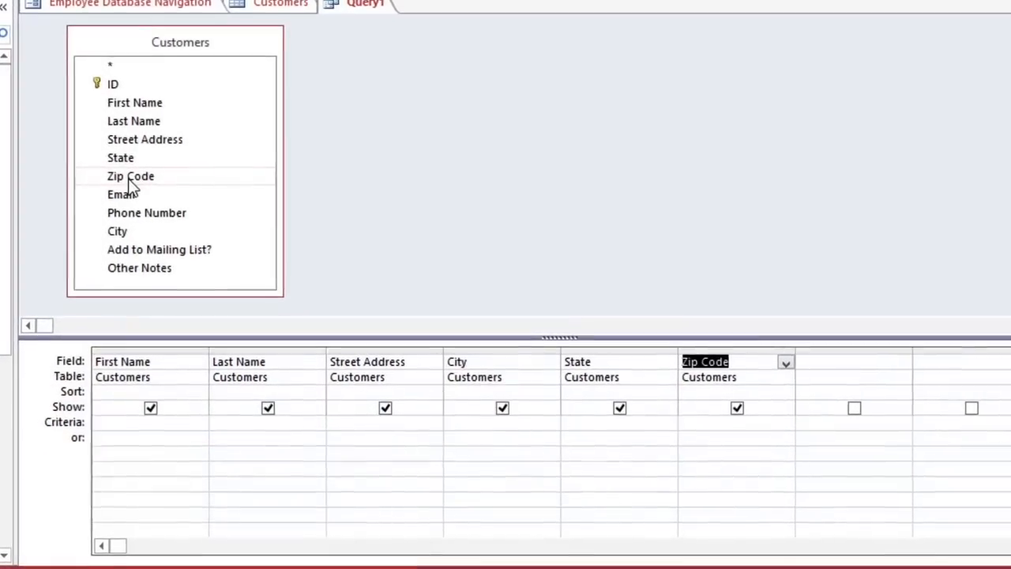
- Set the Last Name column's sort to Ascending
scroll("down", 3)
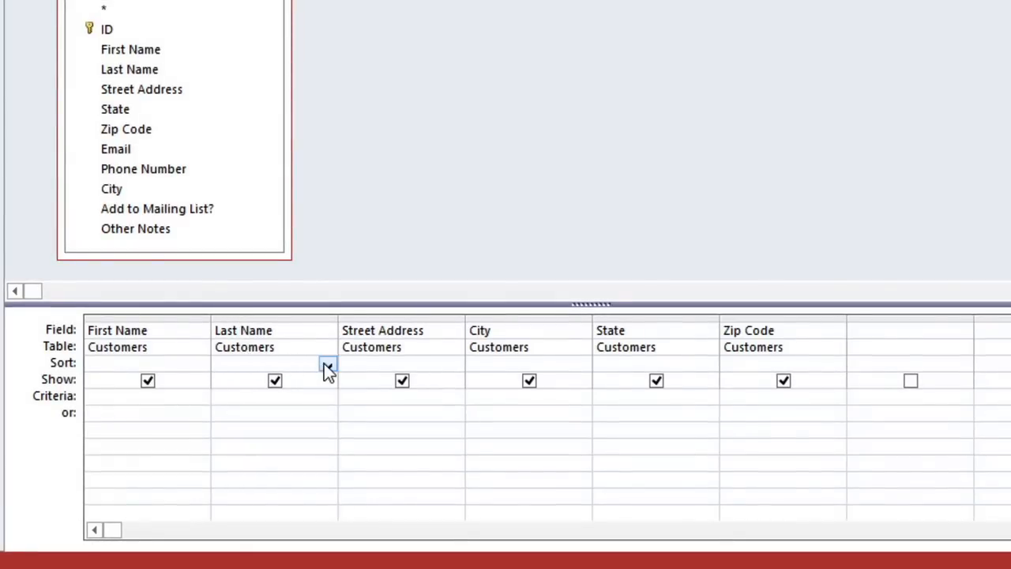
left_click(327, 364)
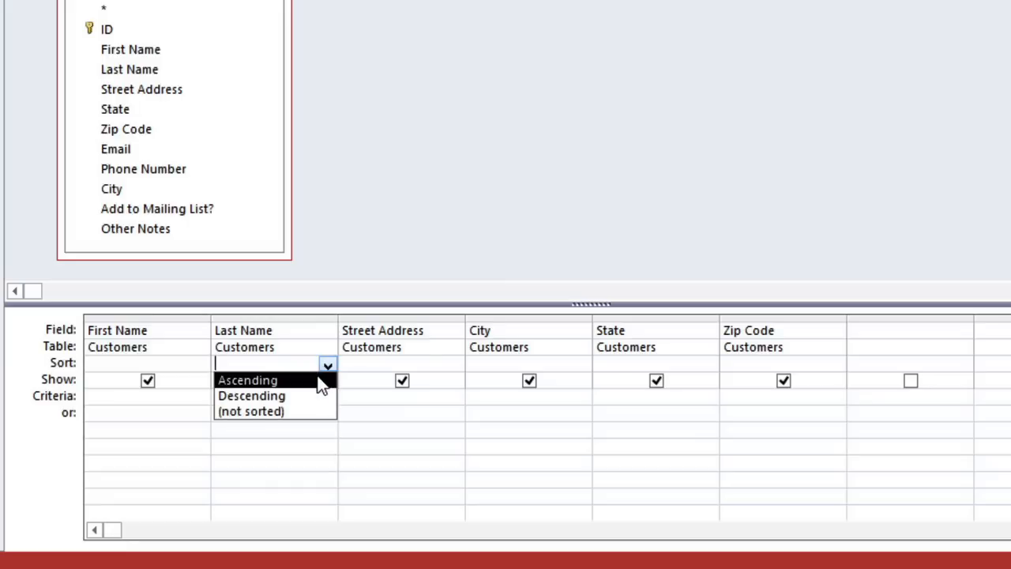
left_click(247, 380)
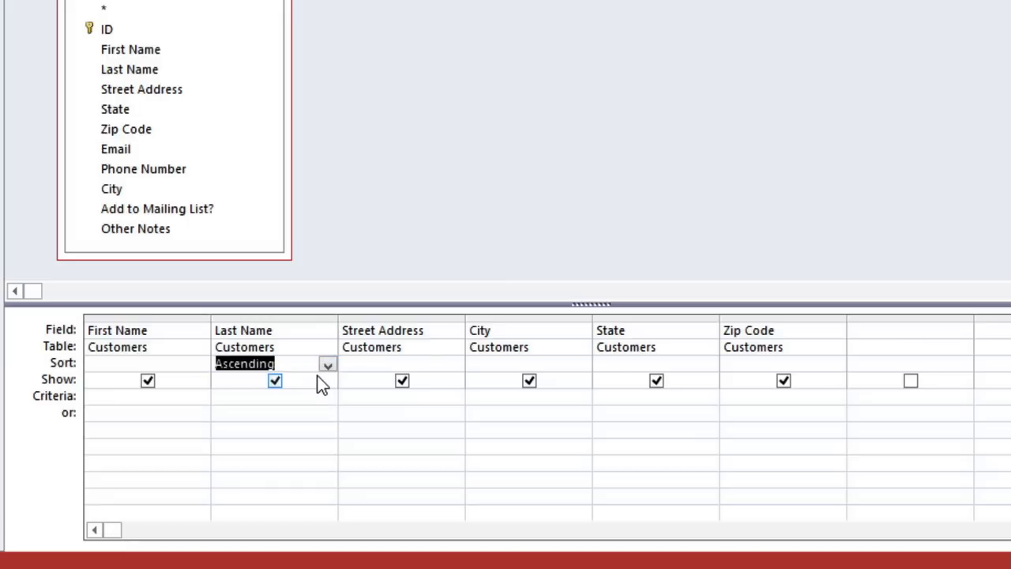
left_click(54, 396)
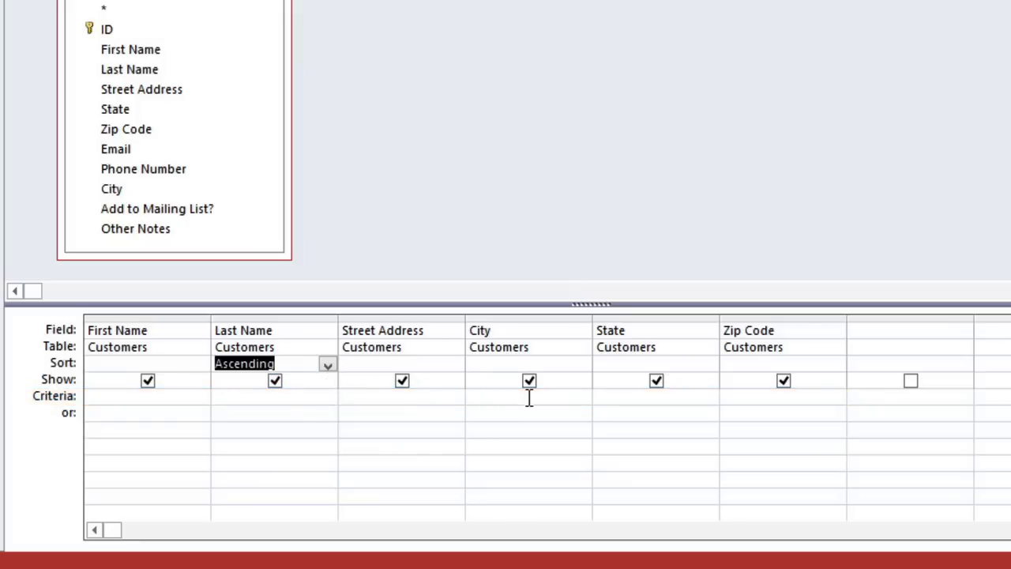
- Enter "Raleigh" as the City criterion and "27513" as the Zip Code or-criterion
left_click(527, 396)
type("\"Raleigh")
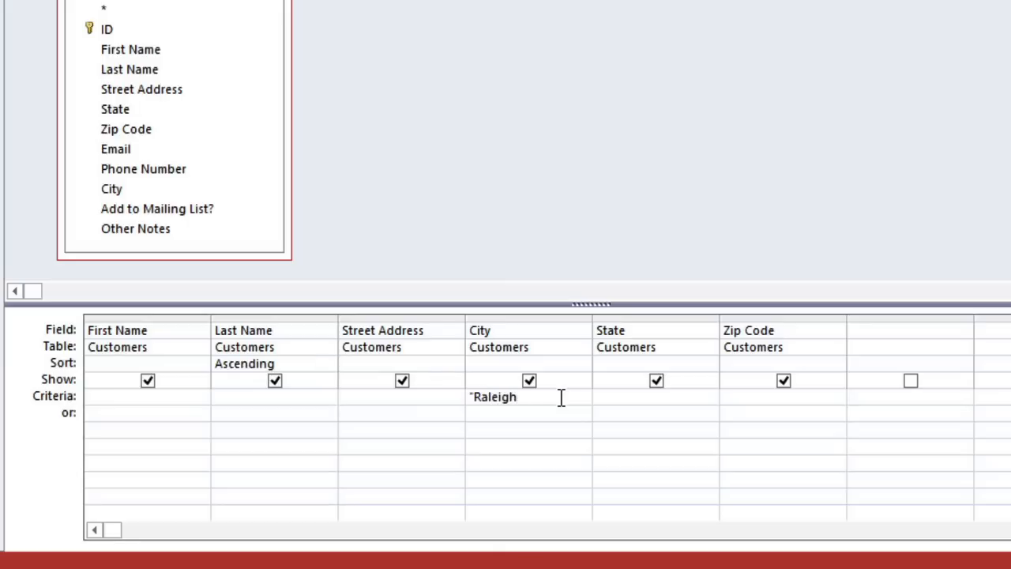
type("\"")
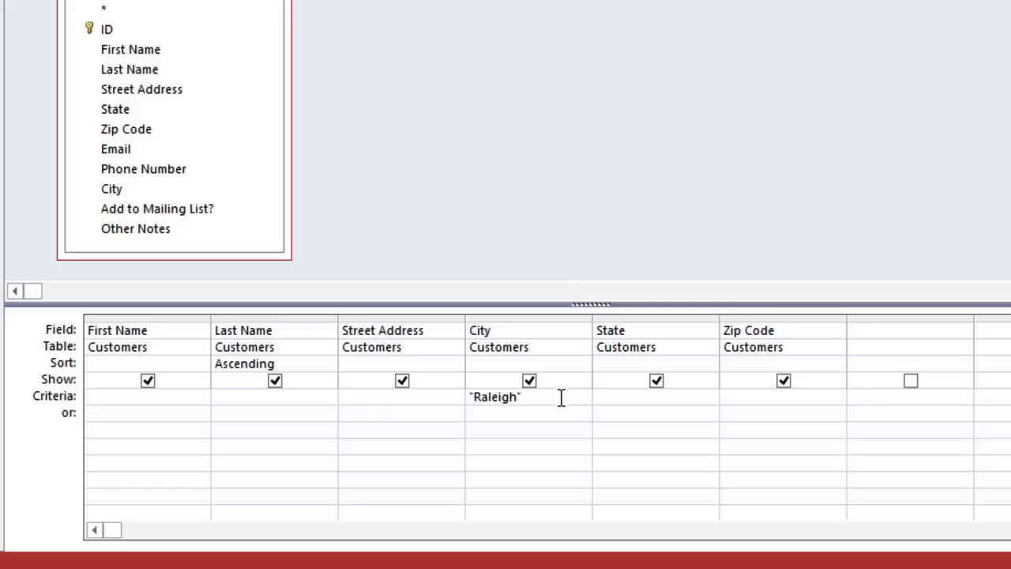
mouse_move(782, 408)
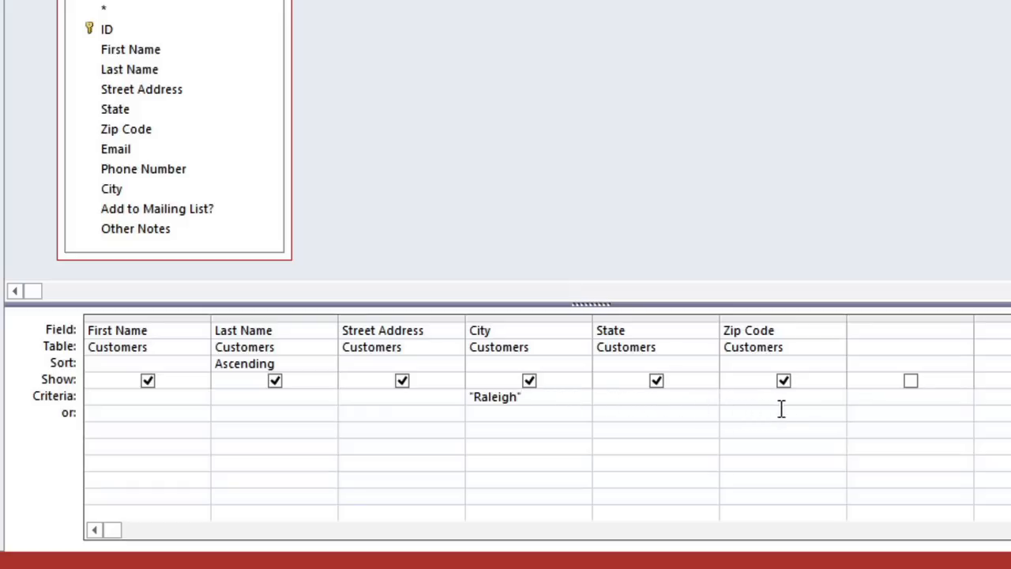
mouse_move(809, 410)
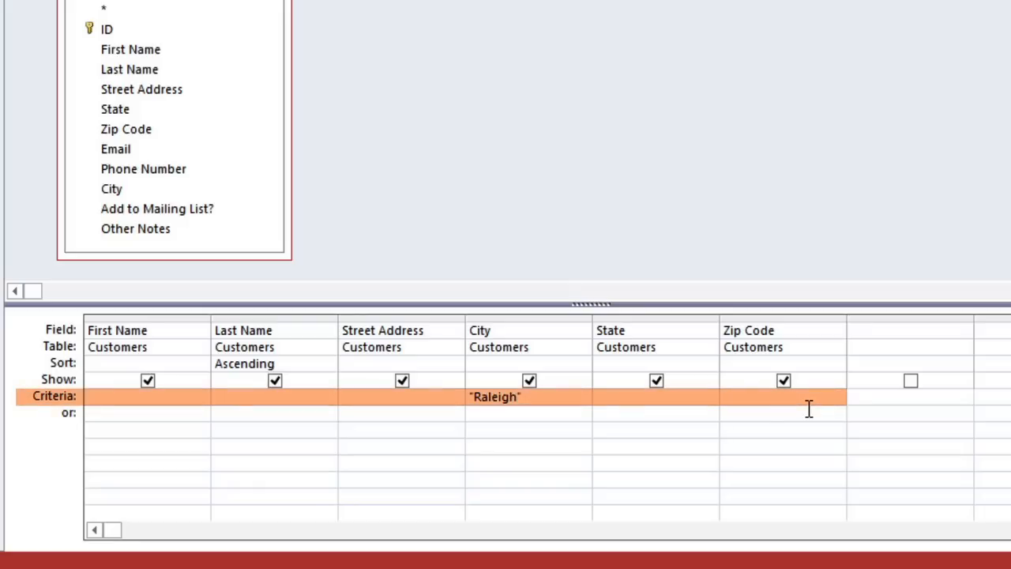
left_click(808, 413)
type("\"27513\"")
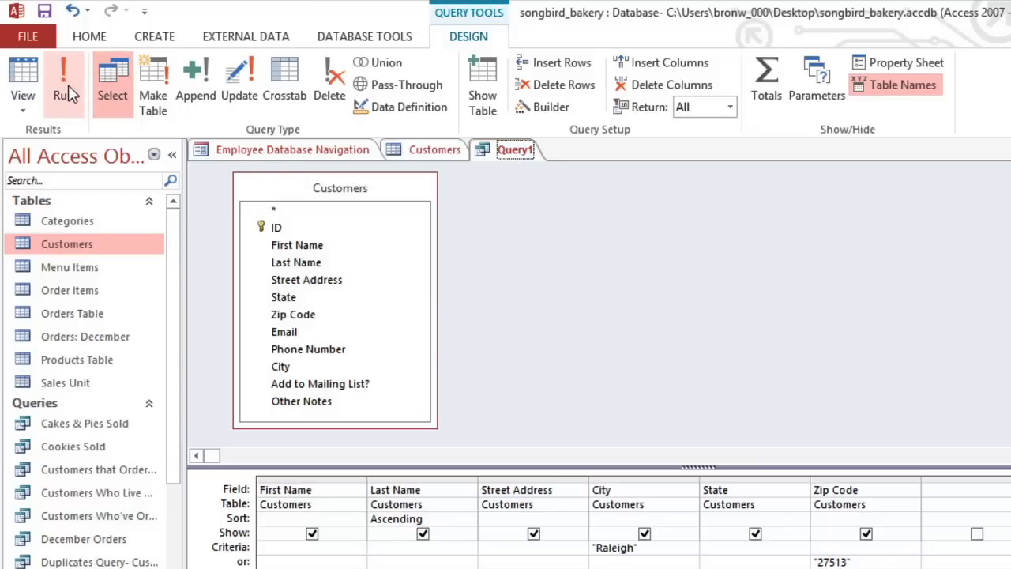
left_click(63, 83)
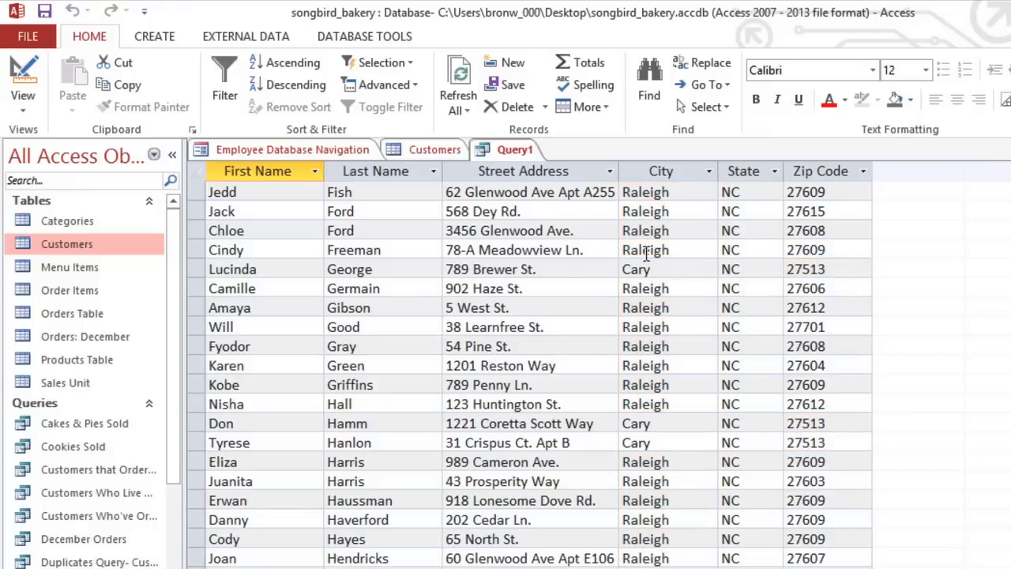
mouse_move(23, 79)
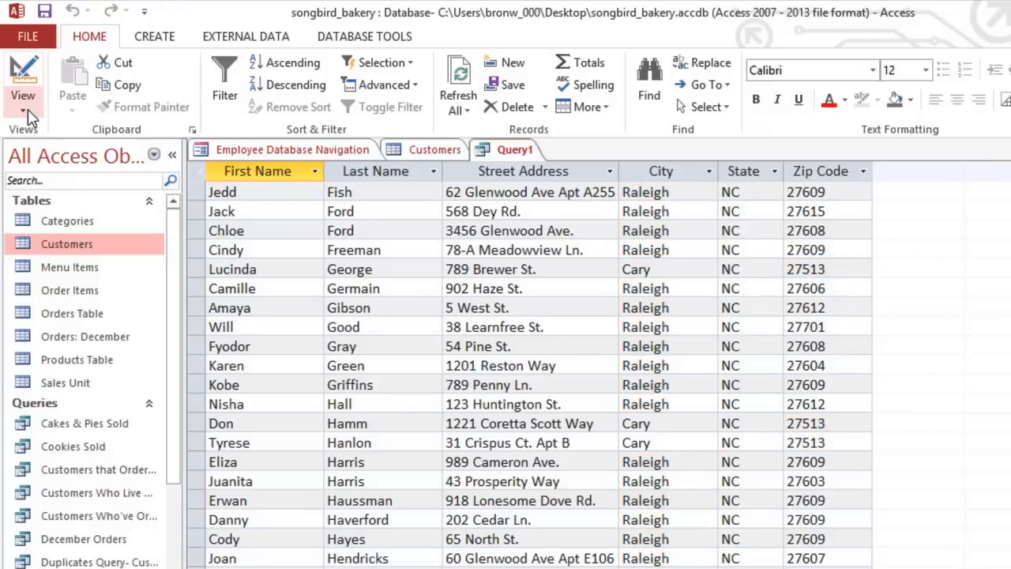
left_click(23, 79)
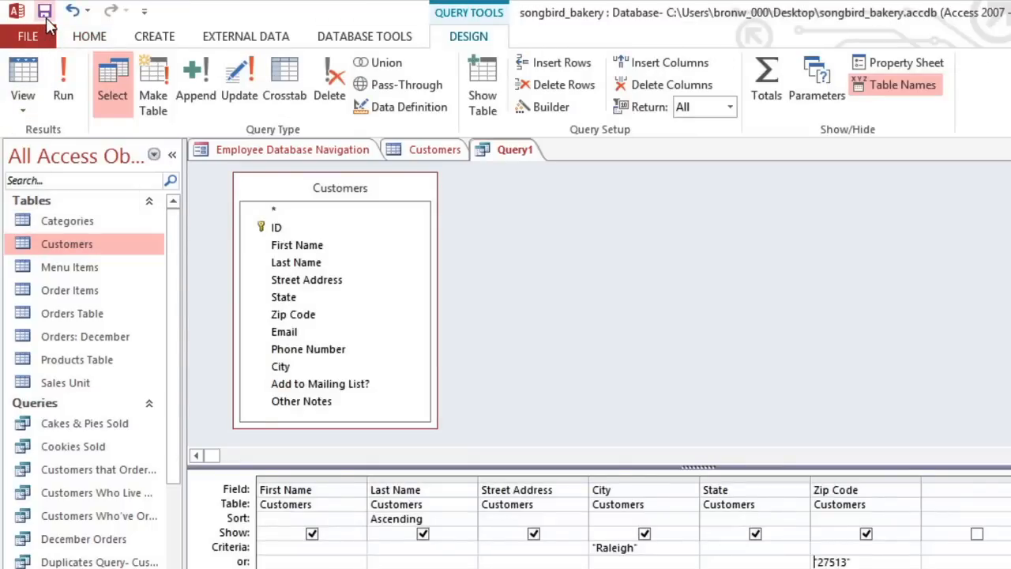
- Save the query as 'Nearby Customers'
left_click(45, 11)
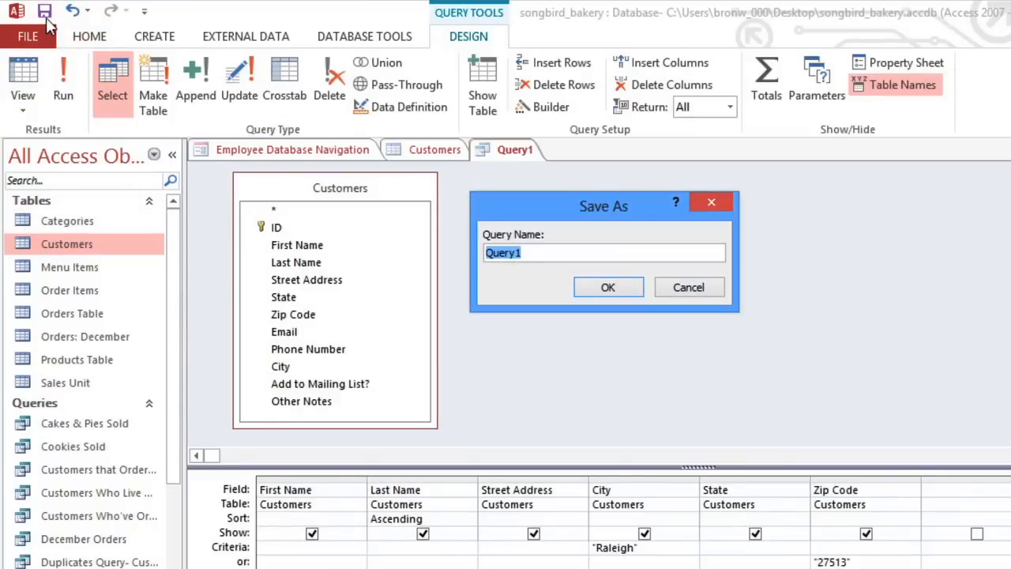
type("Nearby Cust")
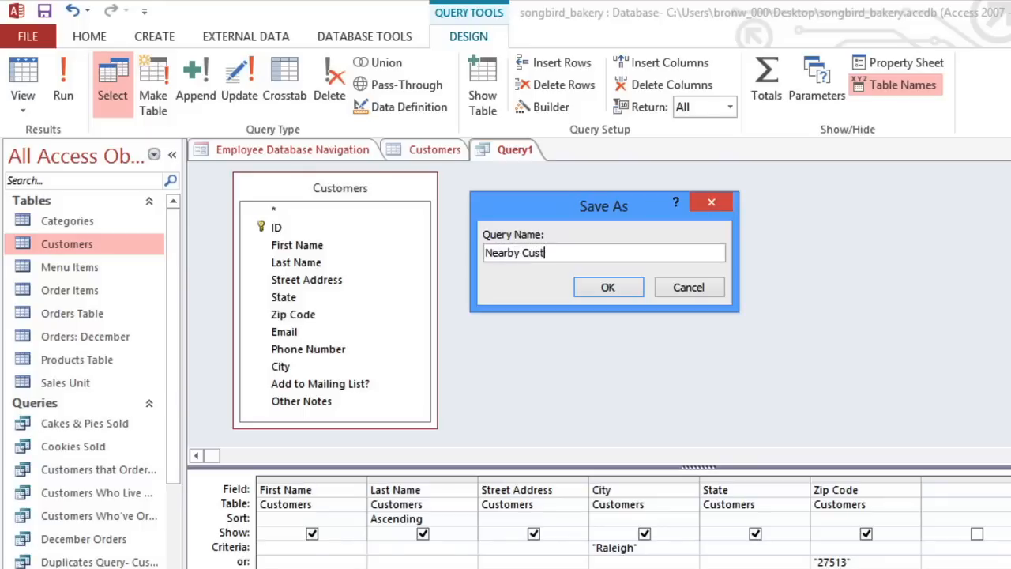
type("omers")
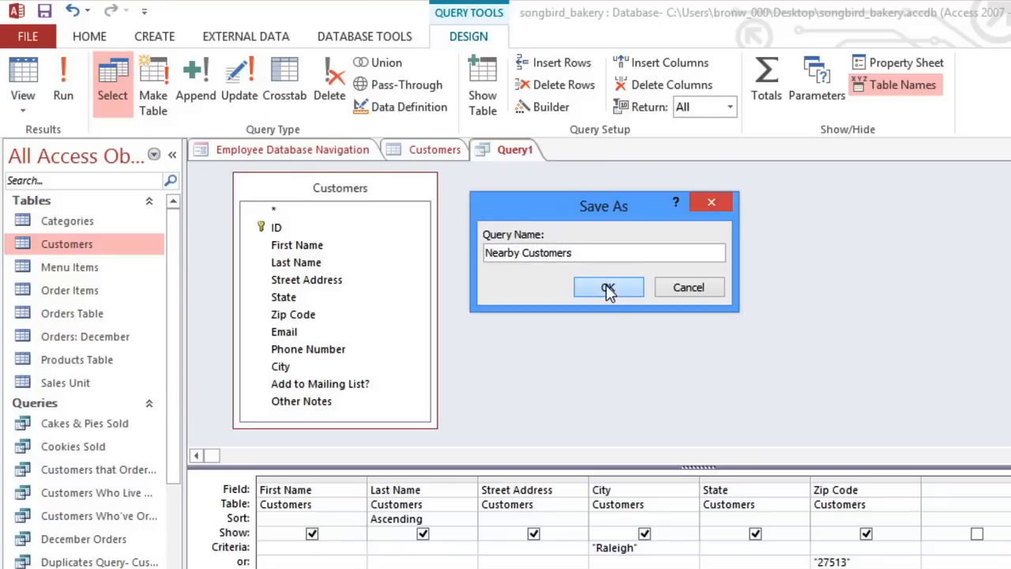
left_click(609, 287)
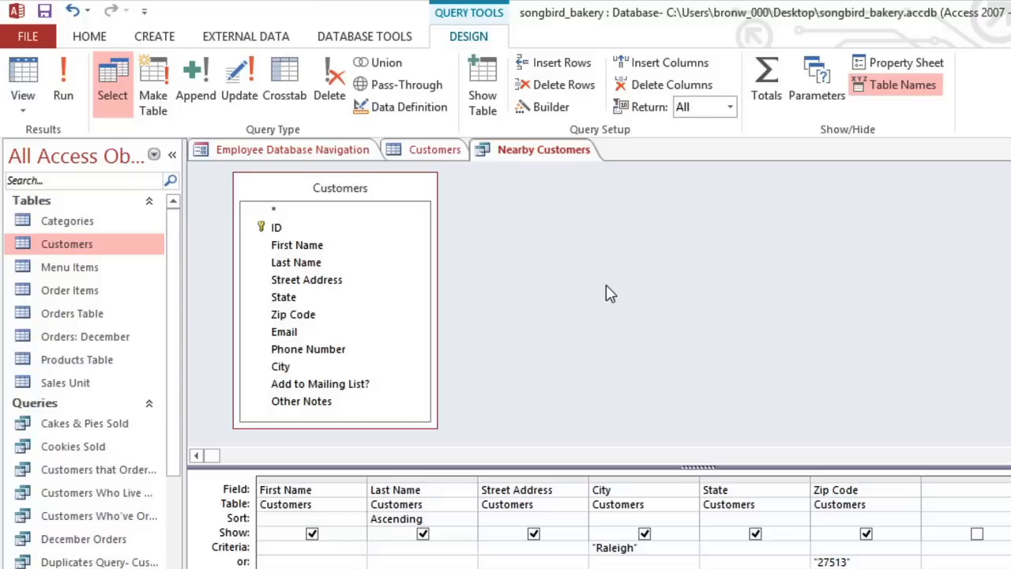